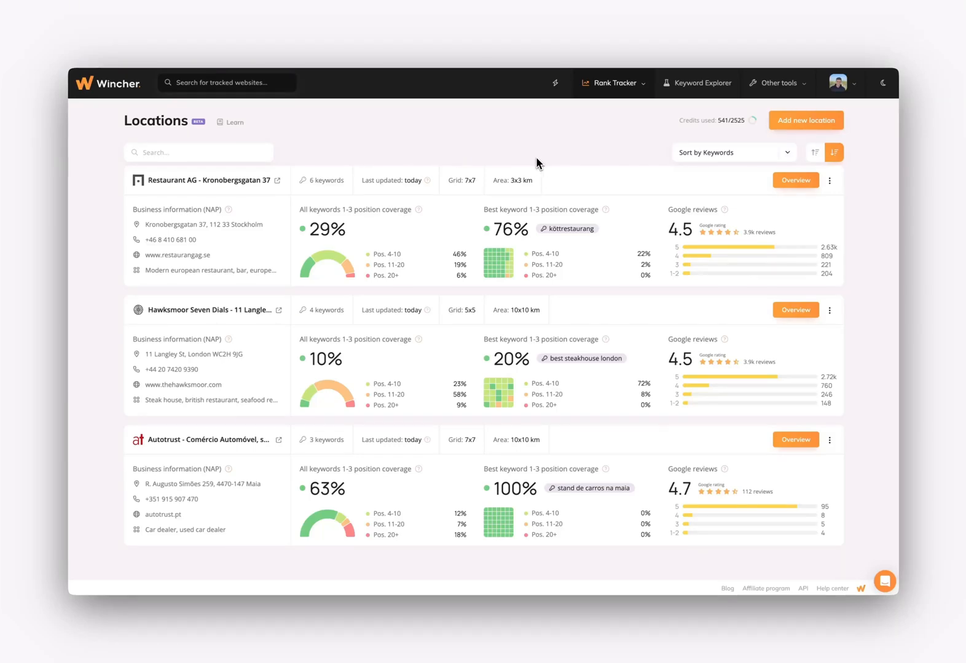
mouse_move(549, 158)
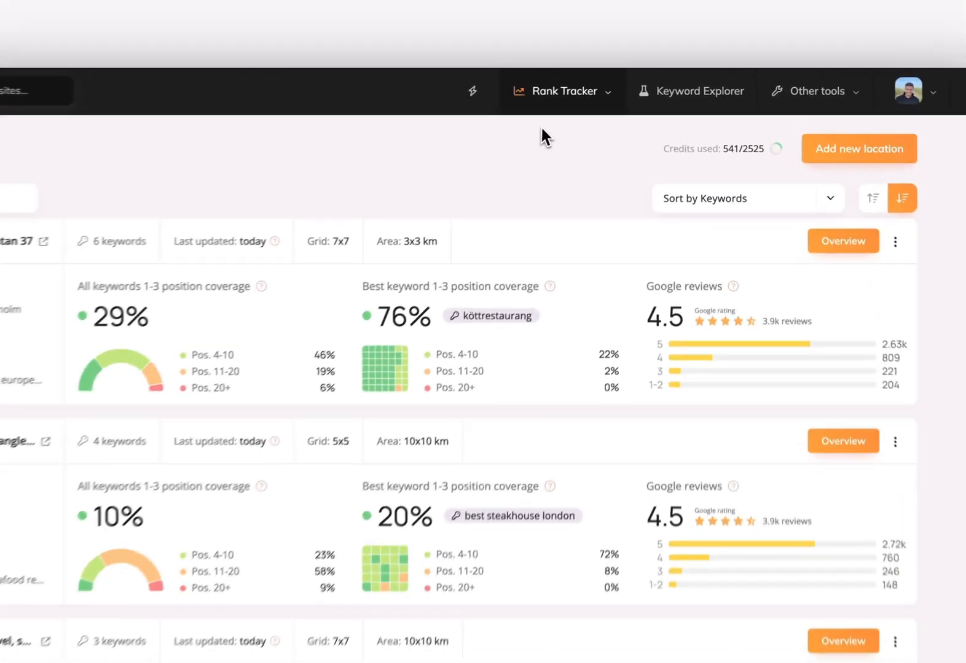
From the tracked locations, add Hawksmoor Seven Dials (Langley Street, London) as a new location.
click(560, 91)
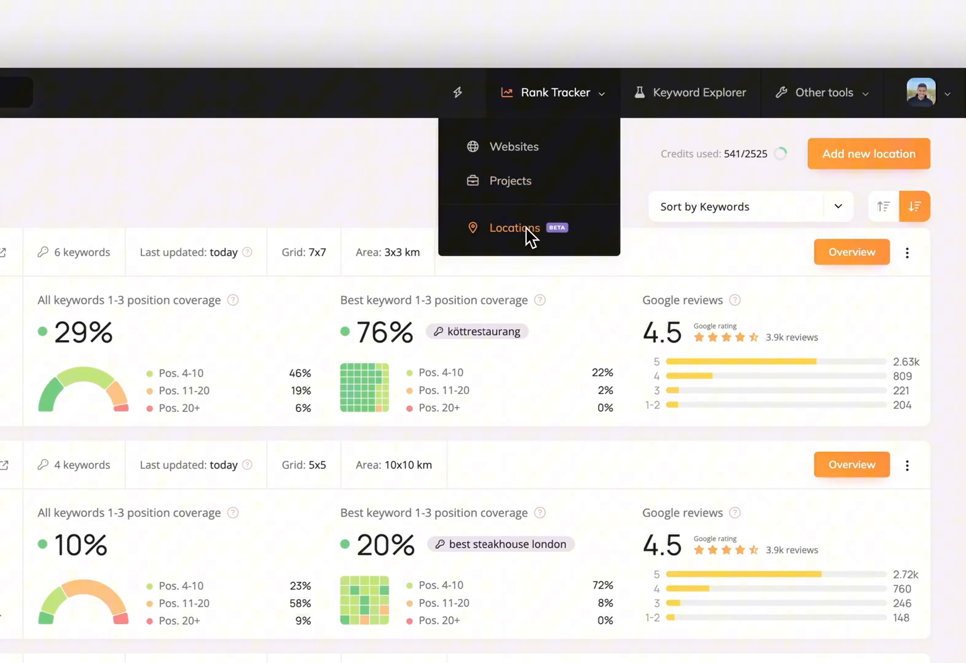
click(514, 227)
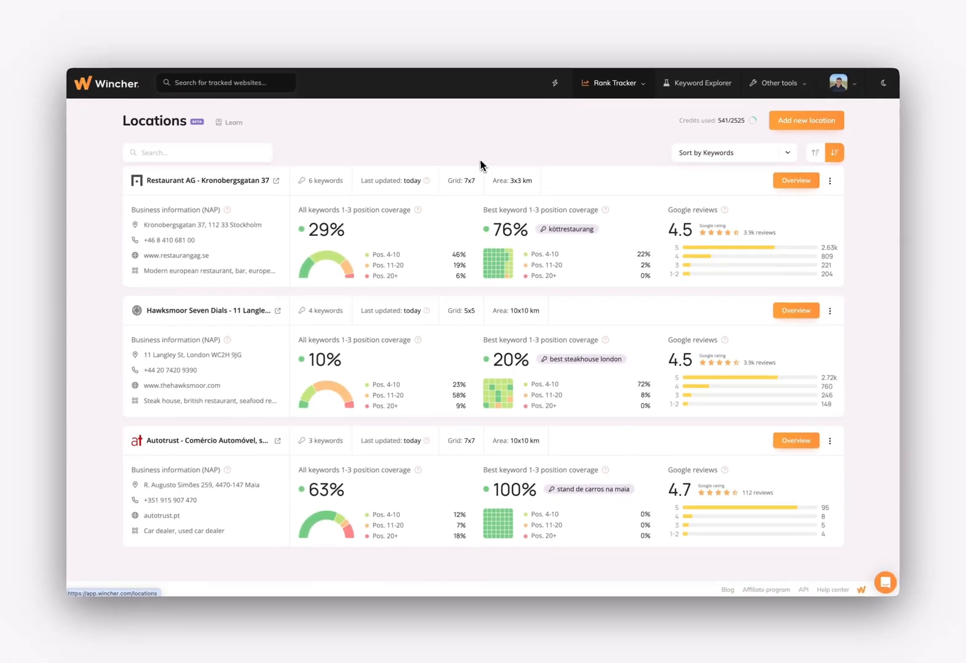
mouse_move(763, 491)
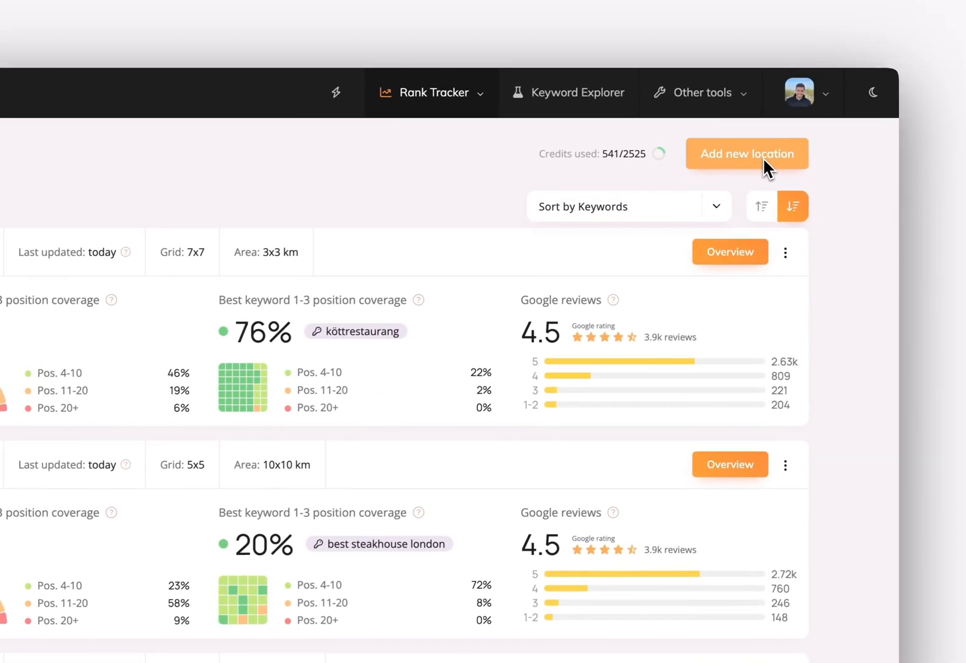
click(746, 155)
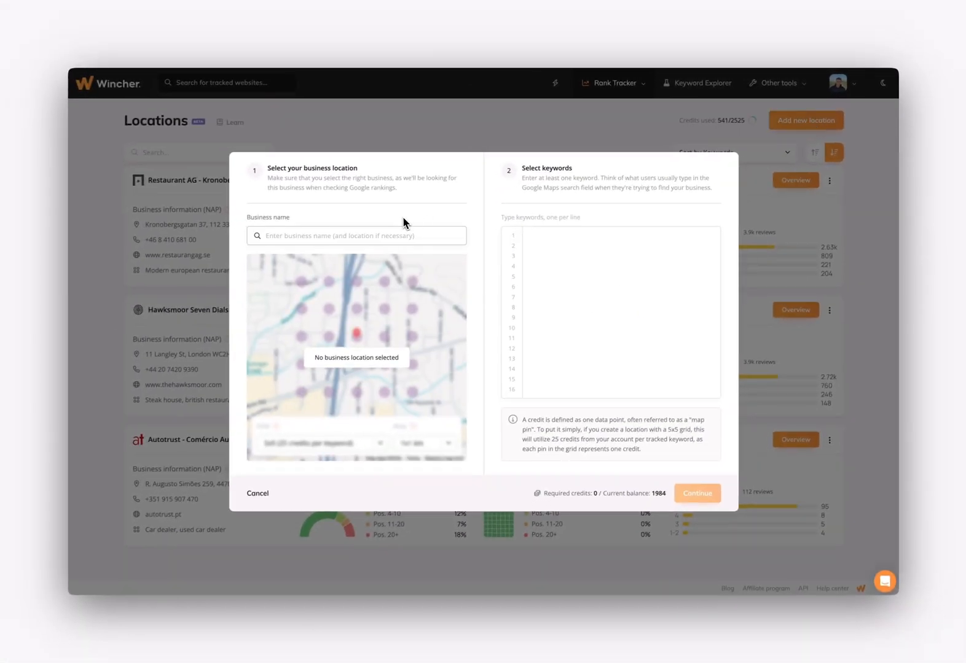
text(Hawksmoor Seven Dials)
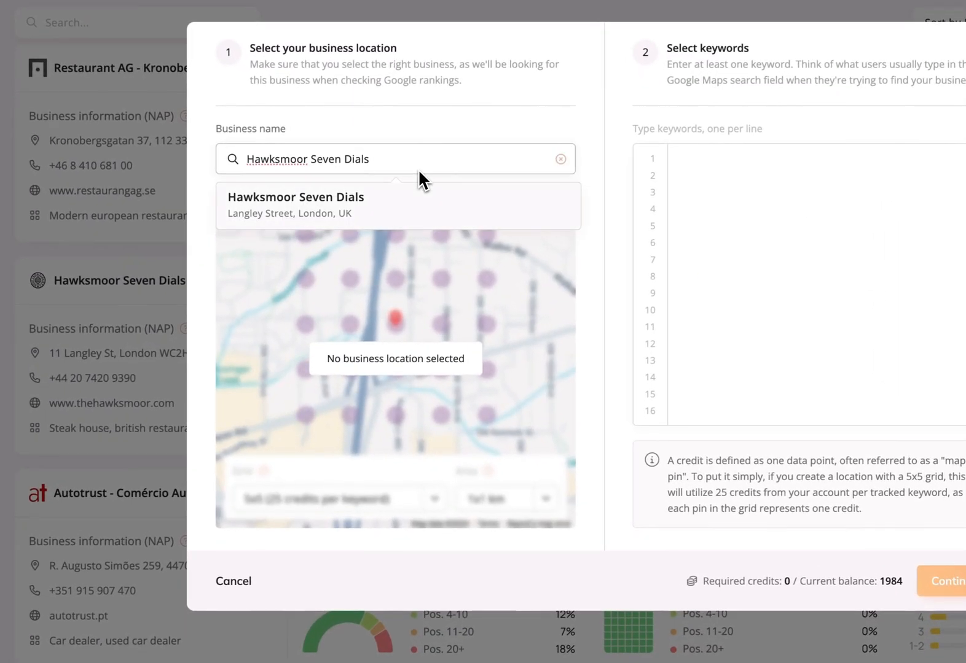
click(295, 205)
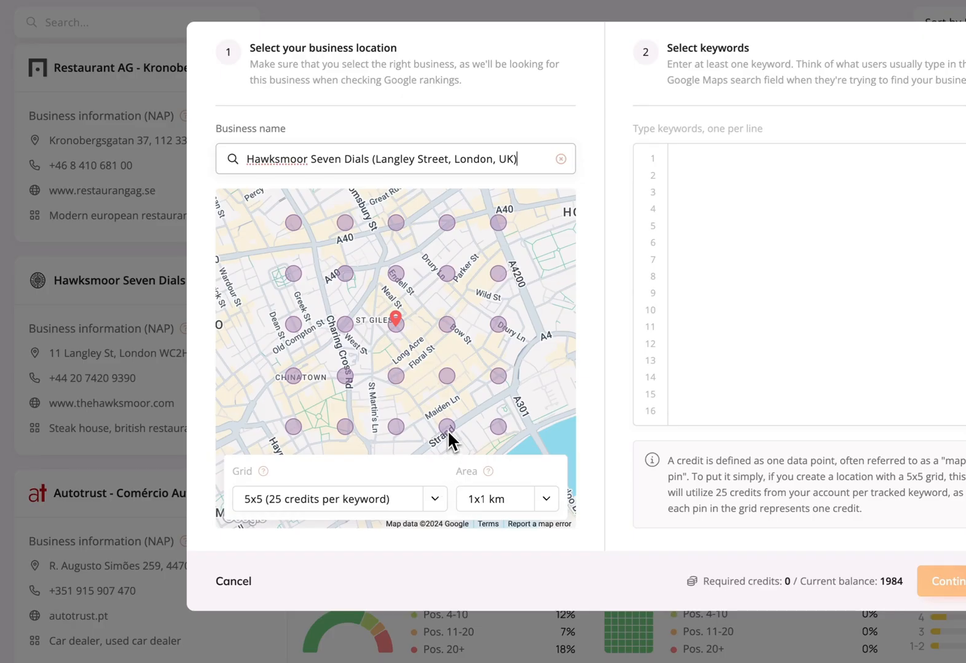
mouse_move(490, 478)
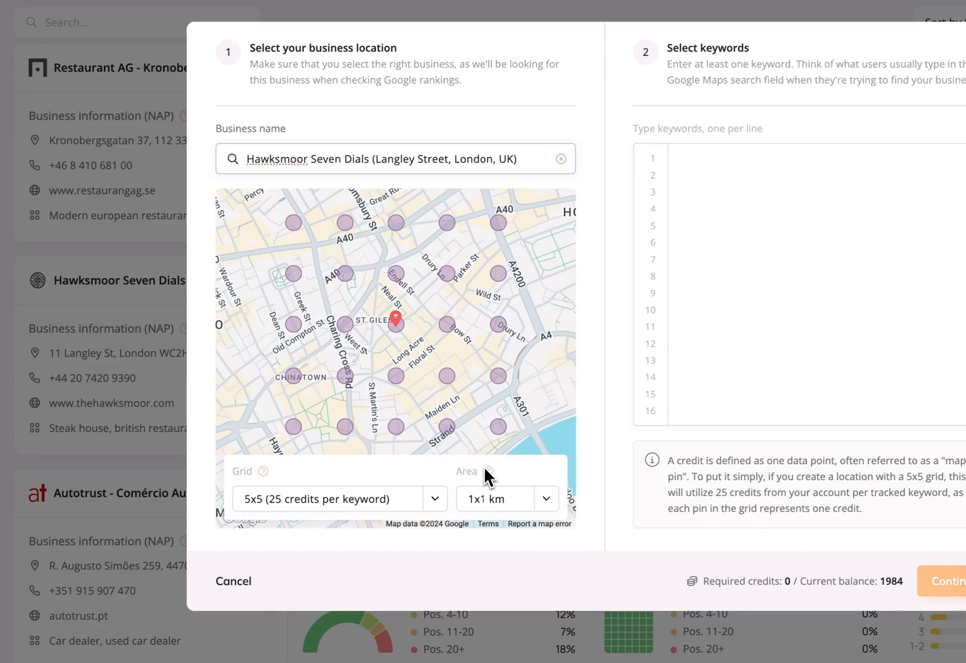
Use a 5x5 km area with 11x11 grid, add three steakhouse keywords such as 'steakhouse near me', and confirm.
click(504, 499)
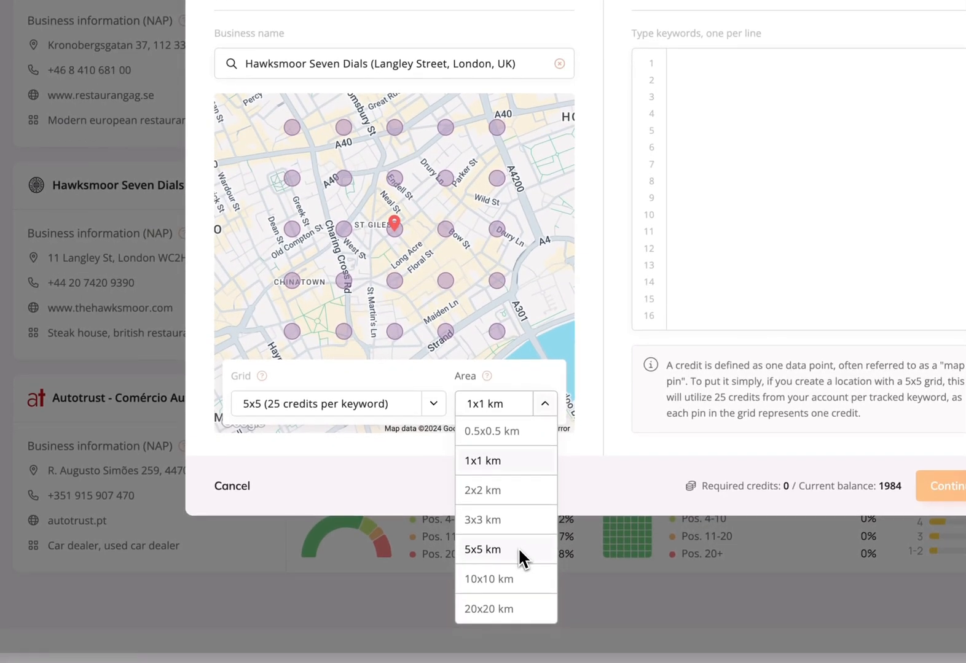
click(482, 548)
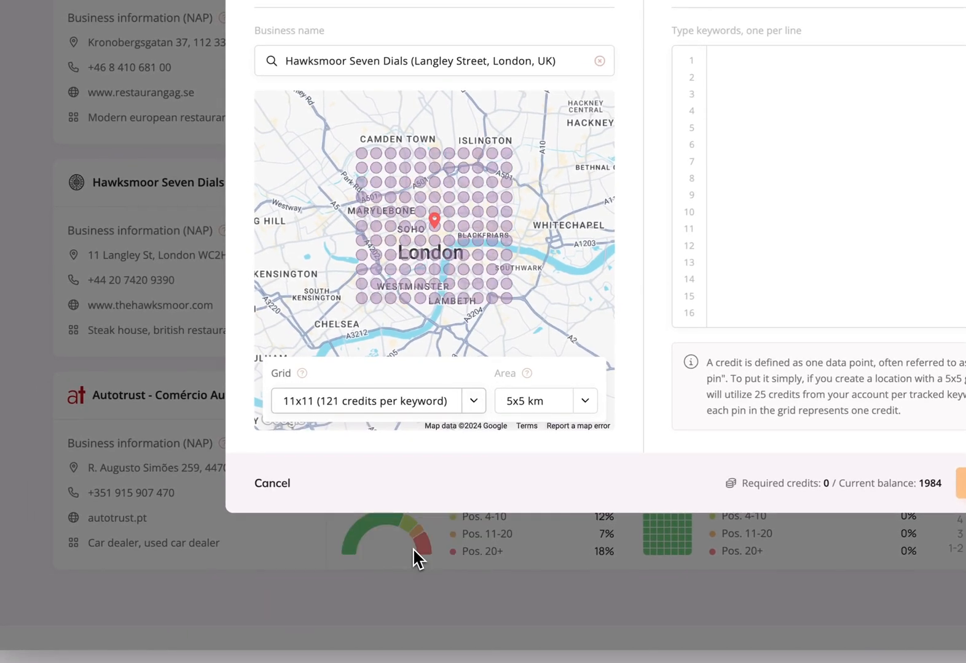
mouse_move(445, 300)
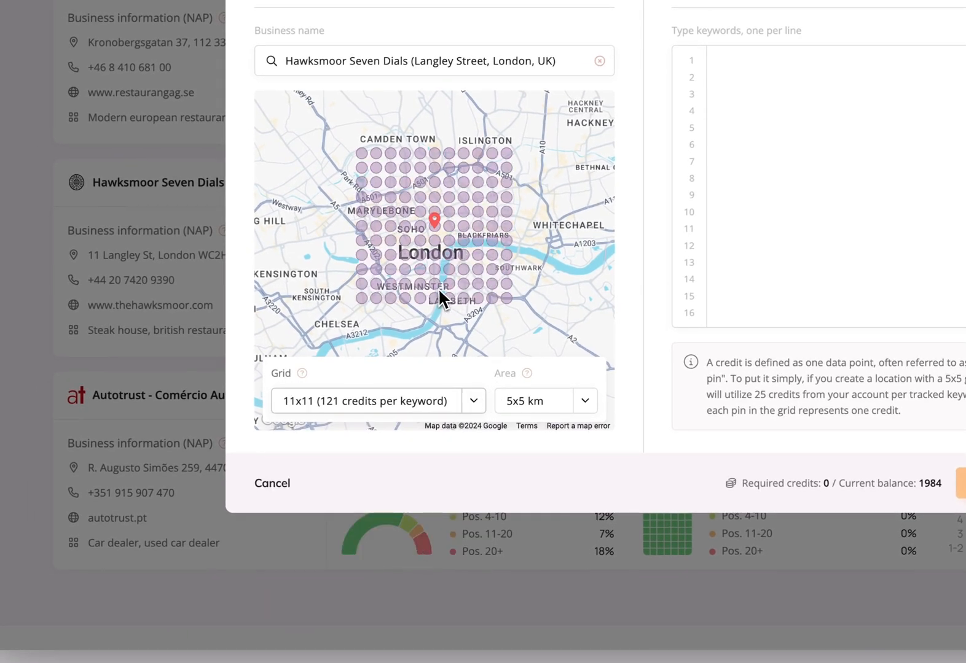
scroll(up, 3)
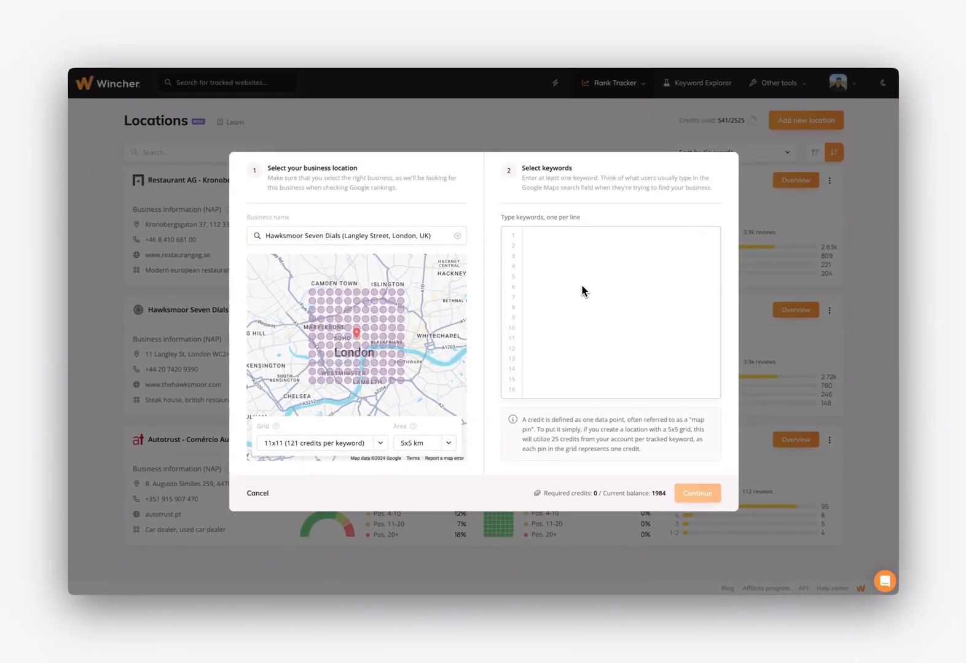
text(steakhouse near me)
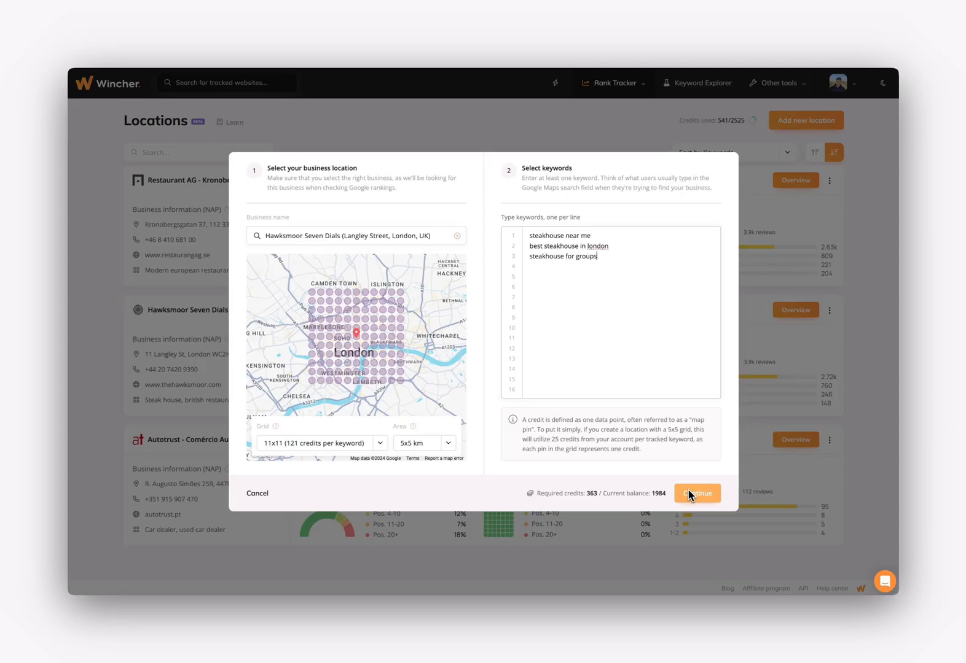
click(696, 493)
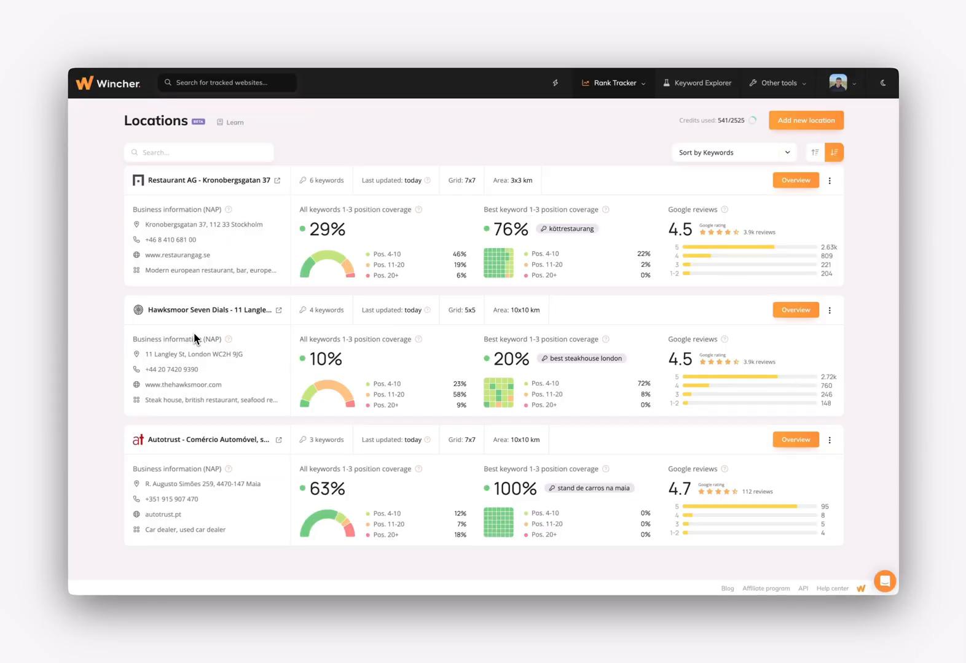
mouse_move(196, 345)
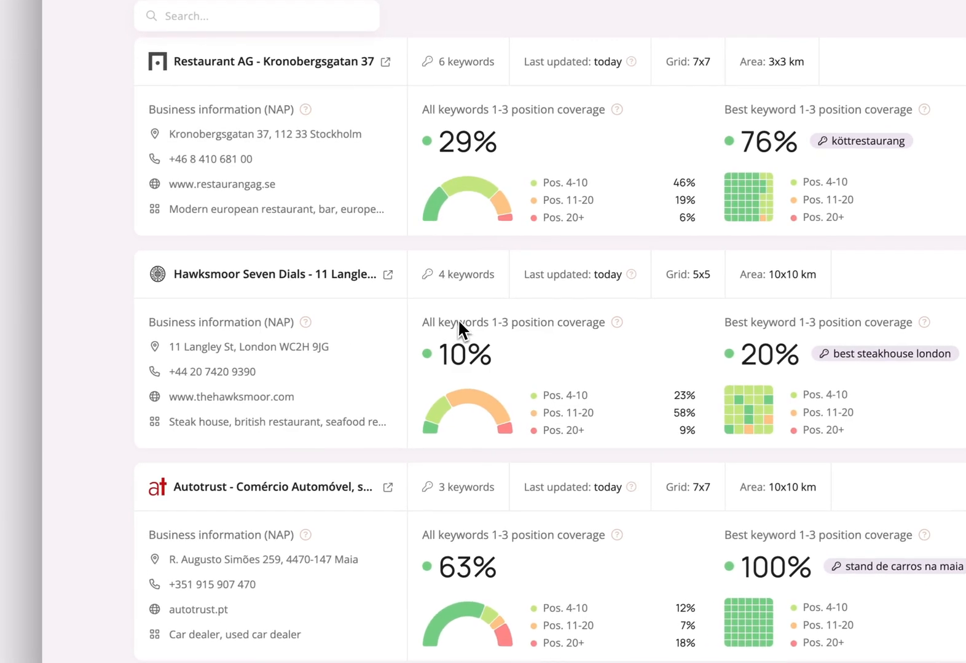
mouse_move(520, 338)
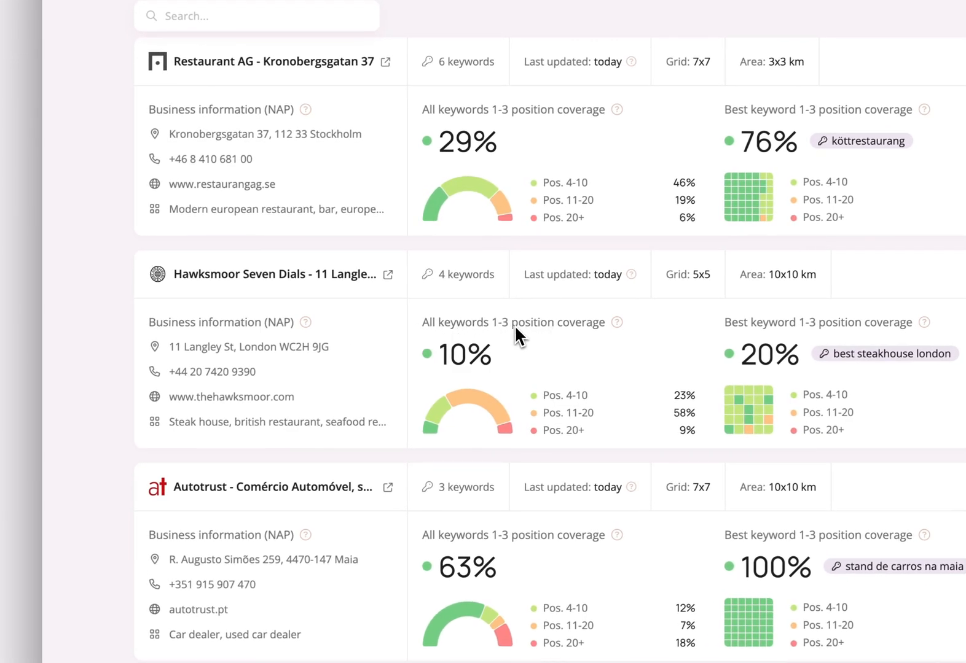
scroll(right, 3)
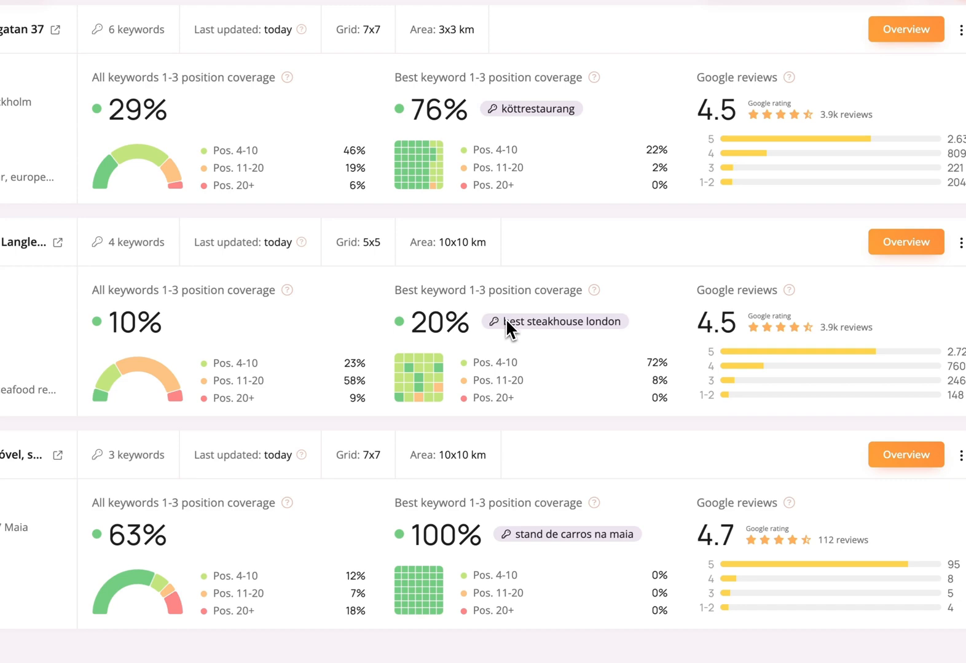
mouse_move(609, 338)
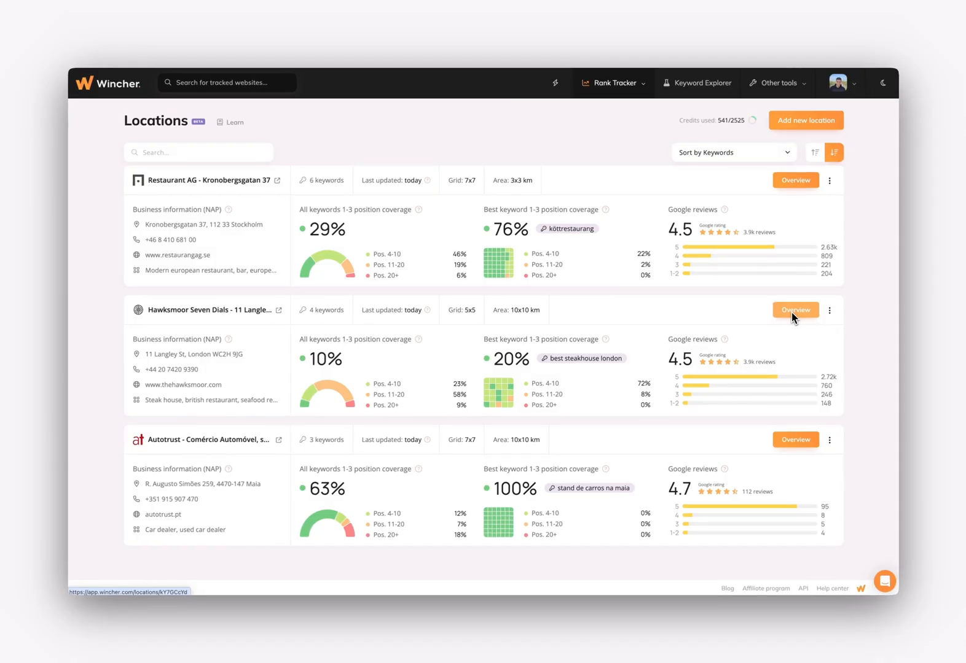
Open Hawksmoor Seven Dials' overview and map its grid rankings for 'steakhouse groups'.
click(795, 309)
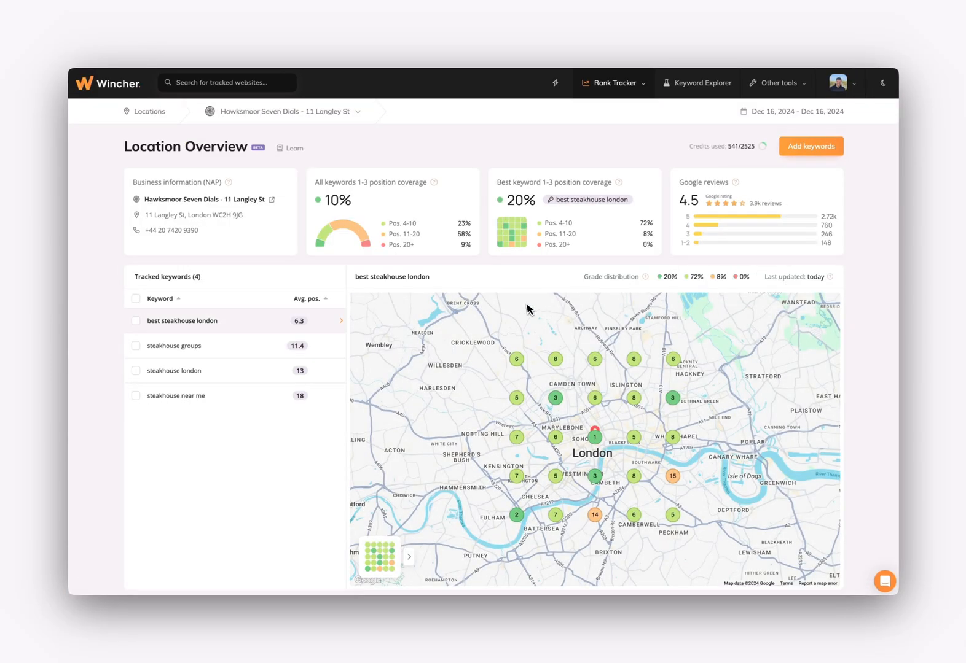
scroll(down, 3)
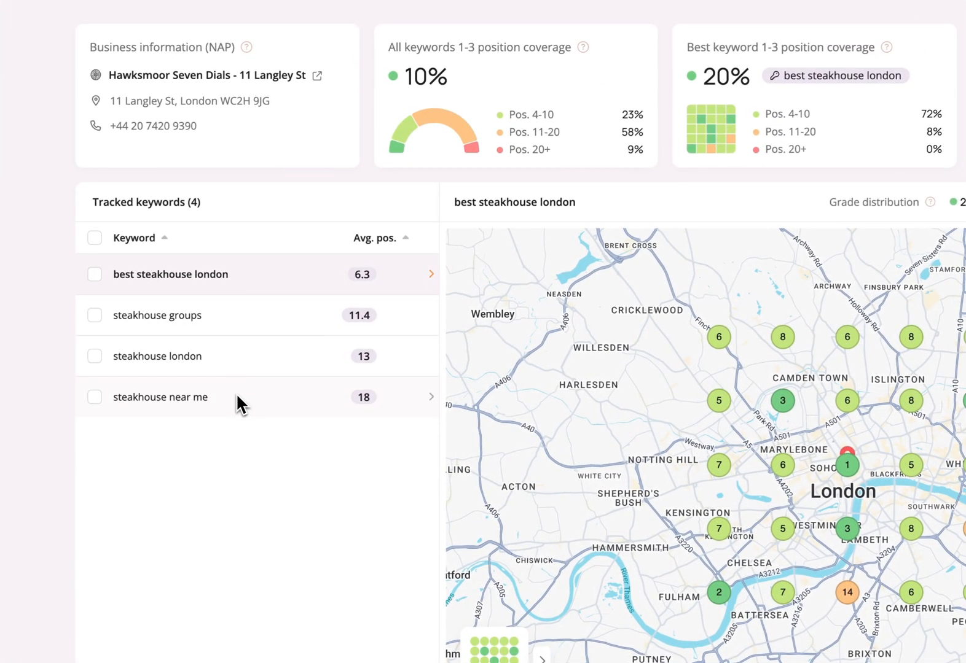
scroll(down, 3)
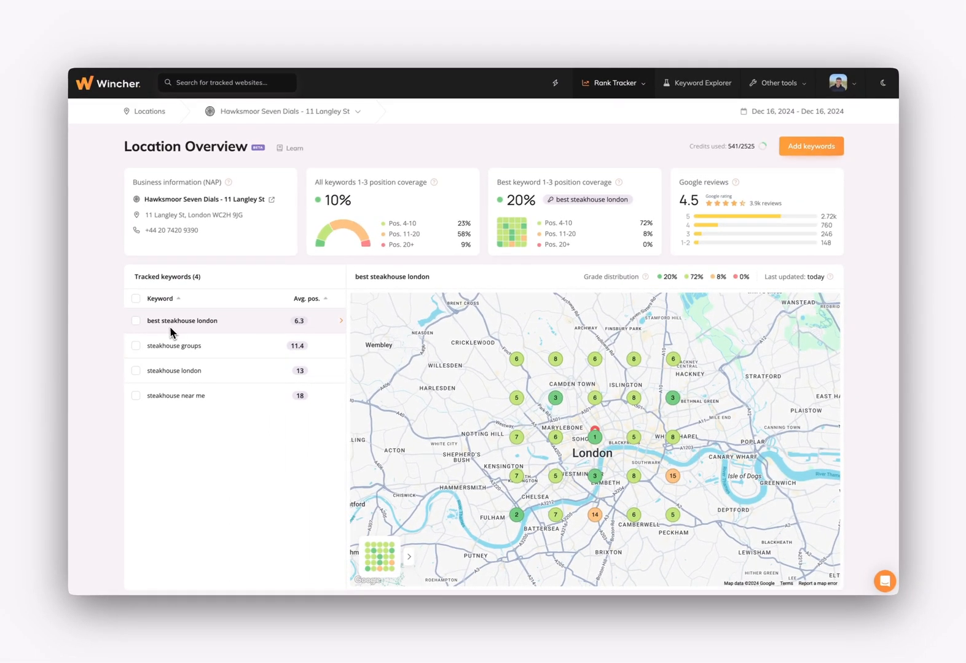
mouse_move(574, 466)
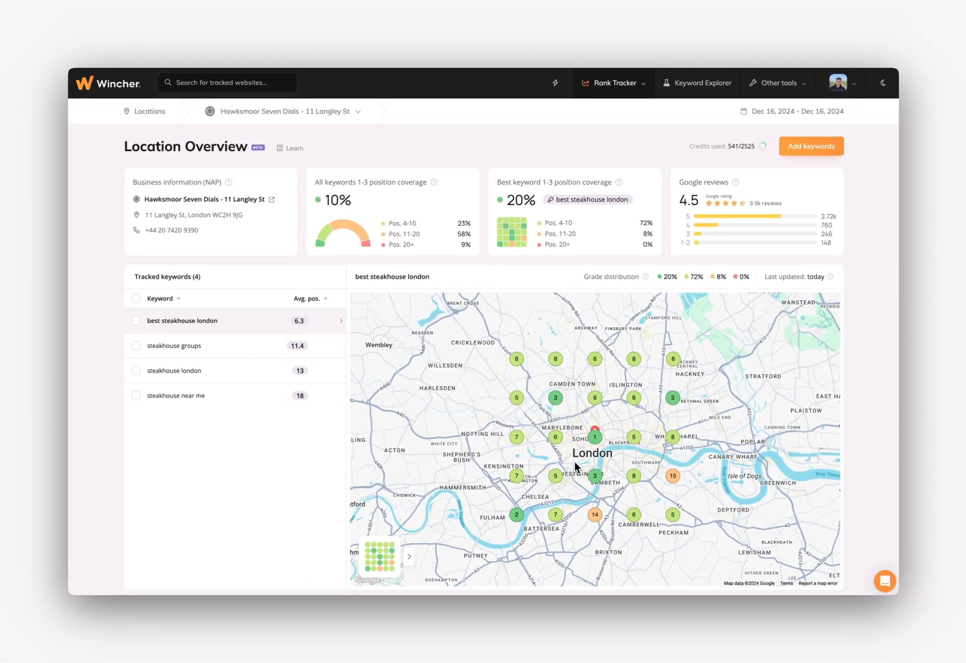
mouse_move(600, 440)
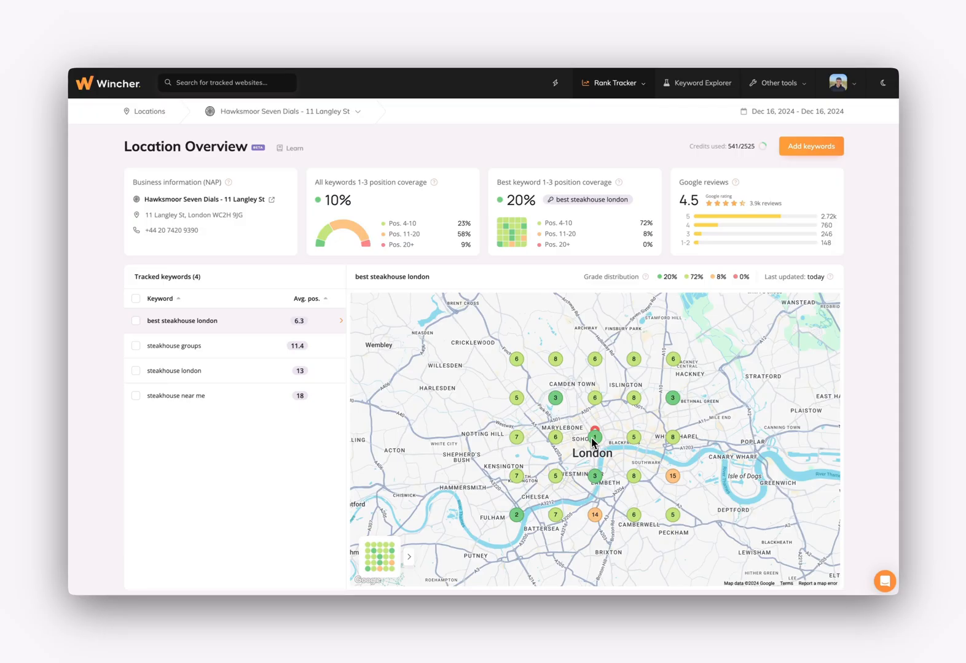
mouse_move(594, 444)
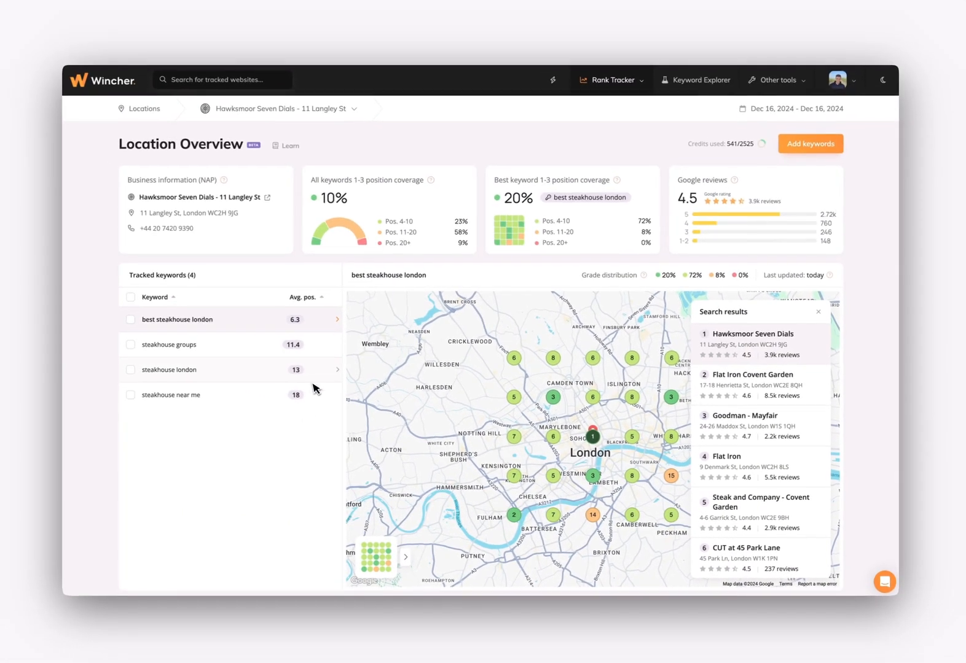
click(177, 345)
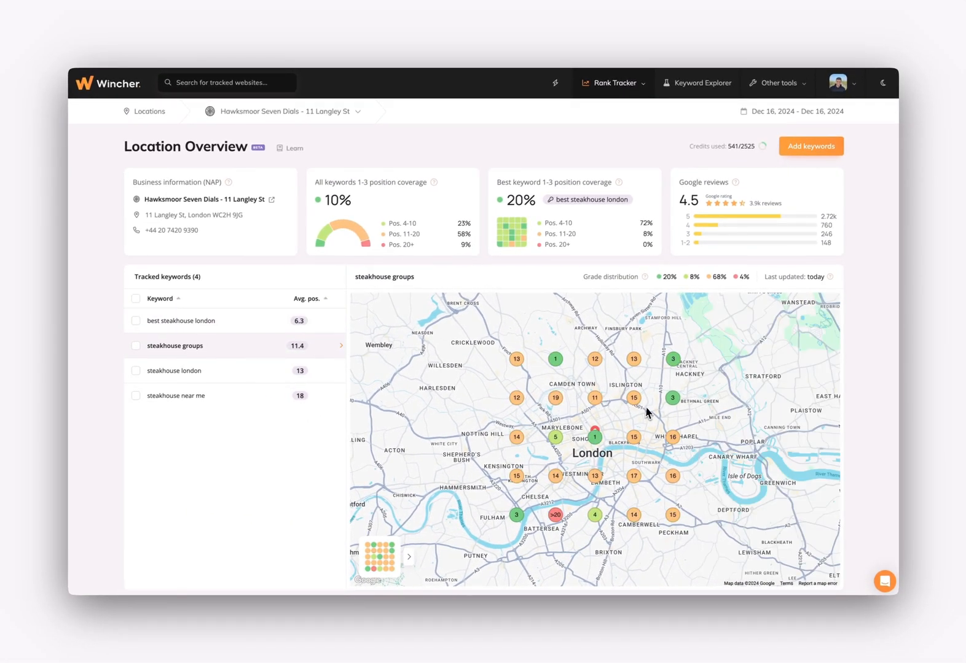
mouse_move(665, 475)
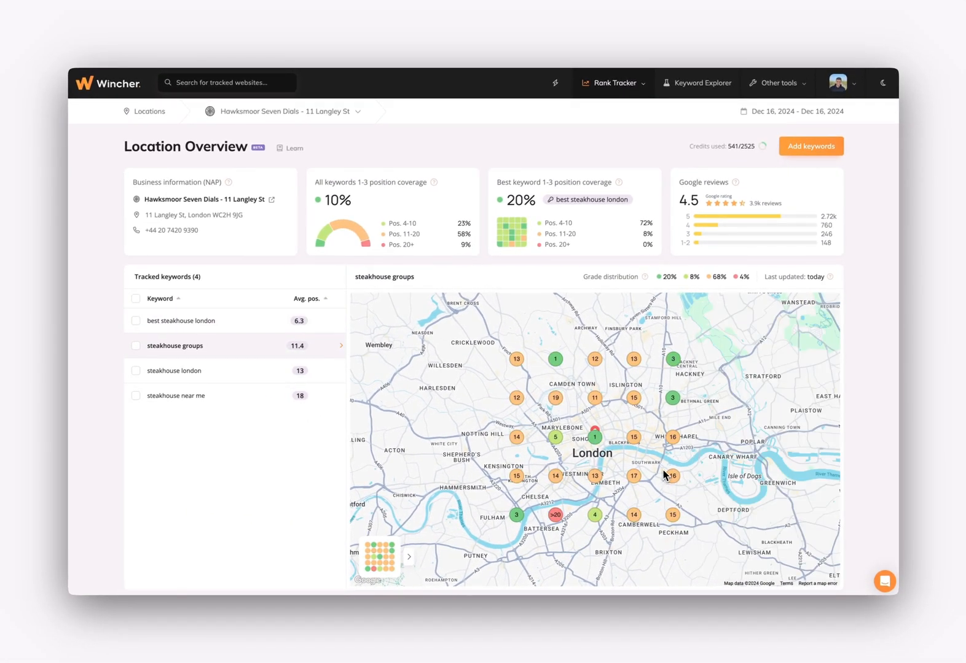